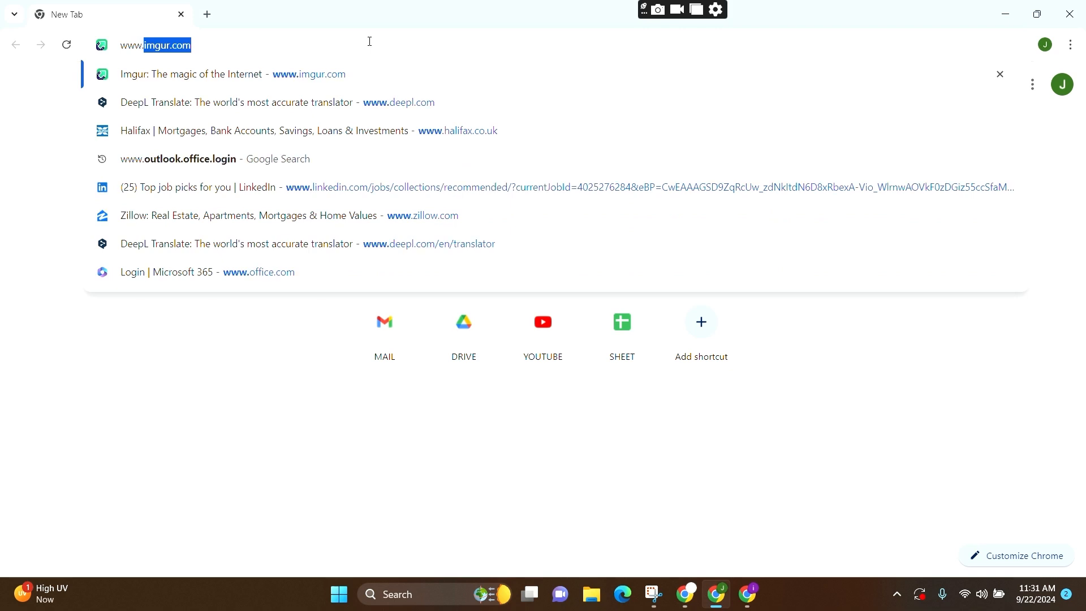
text(www.naver.)
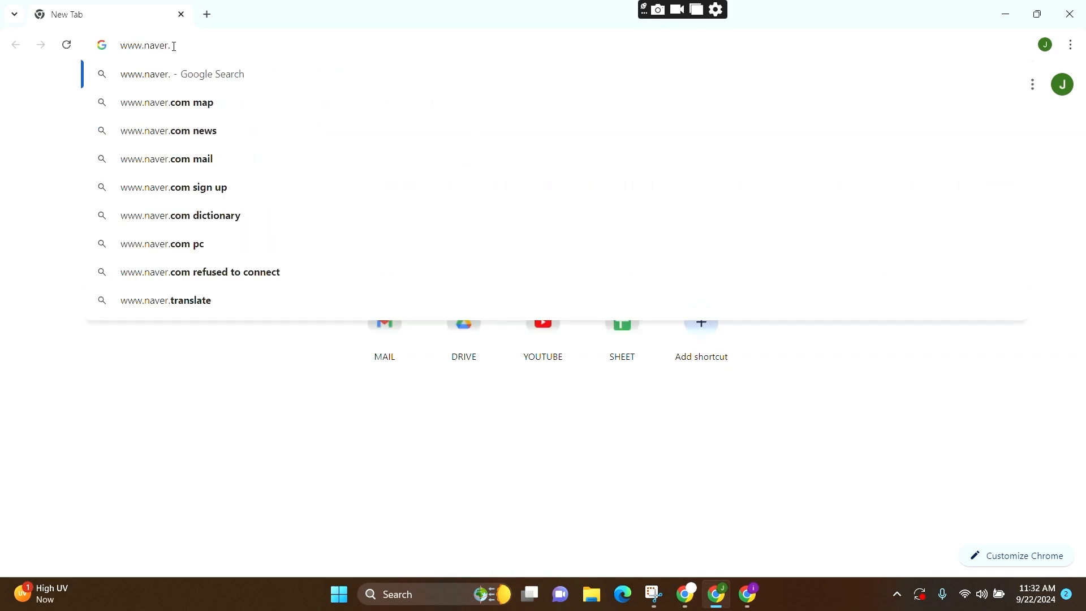
key(Return)
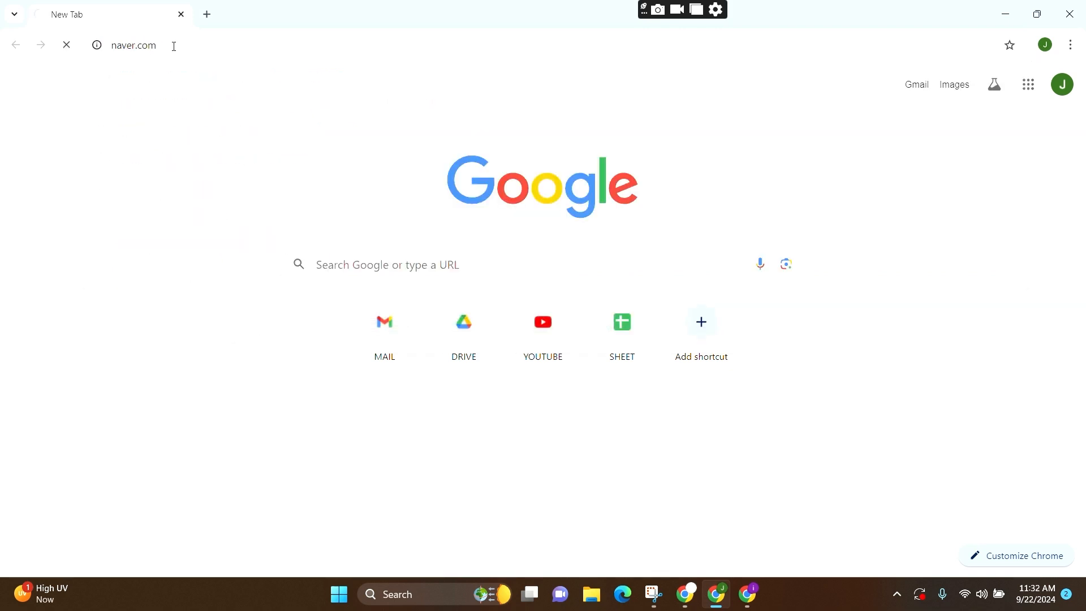
key(Return)
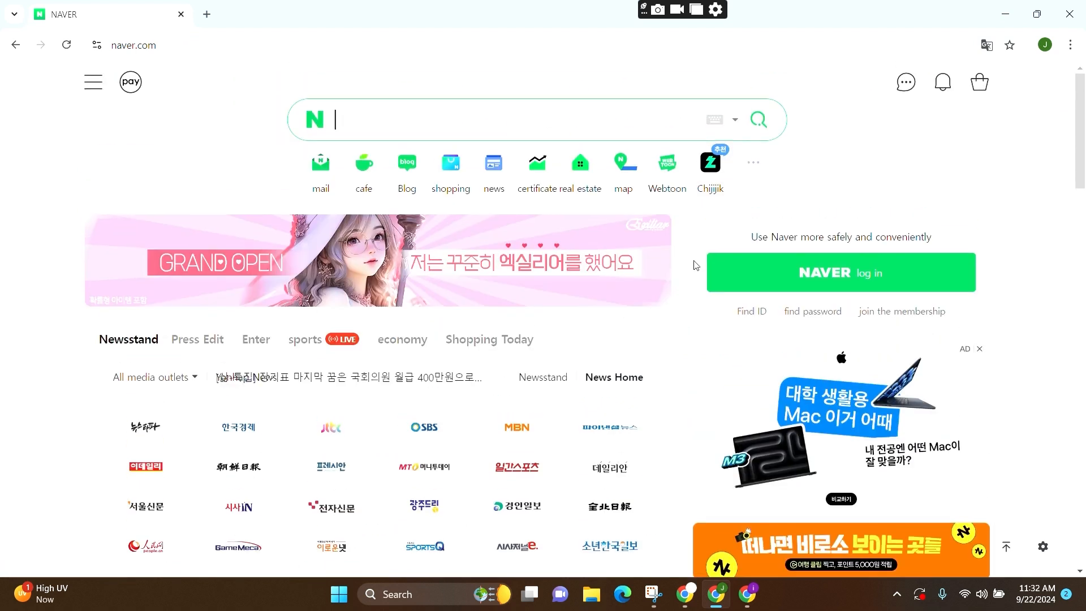
mouse_move(875, 278)
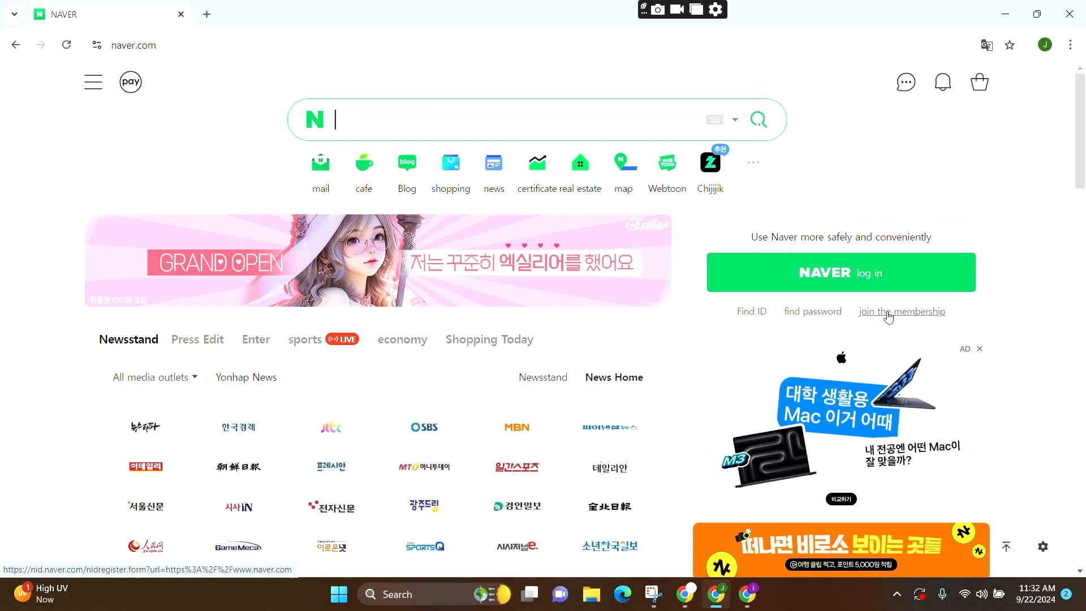
Open Naver's membership sign-up page from the 'join the membership' link
click(902, 311)
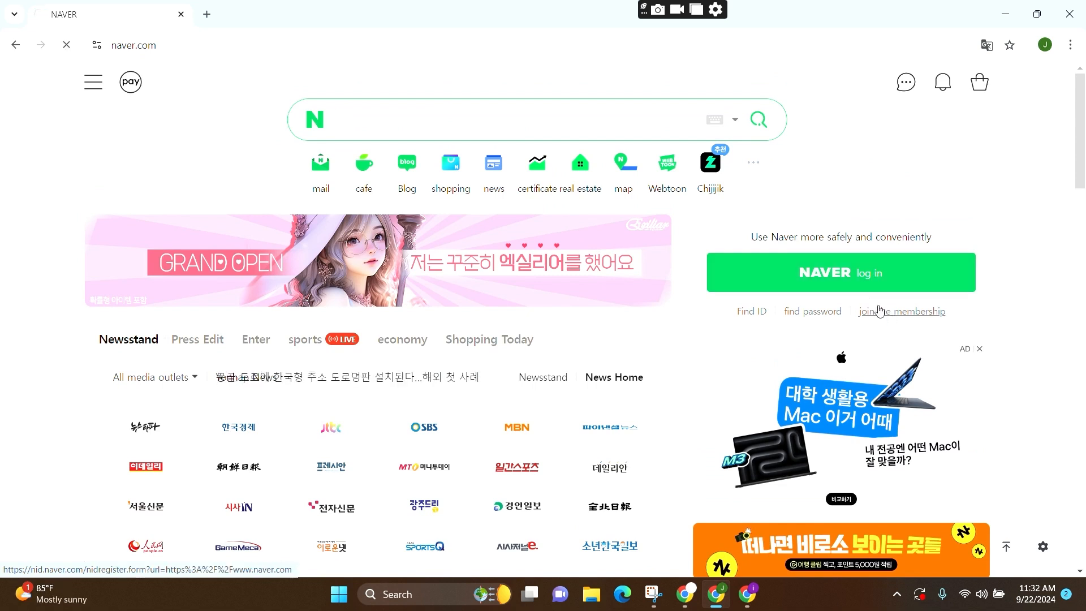
click(917, 311)
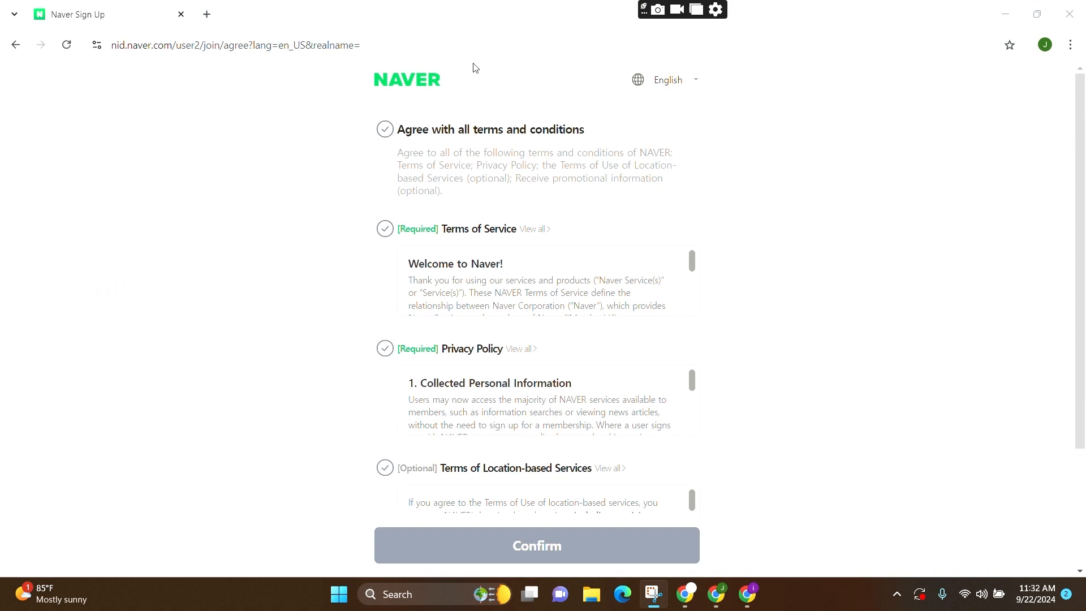
Review the terms and check 'Agree with all terms and conditions'
scroll(down, 3)
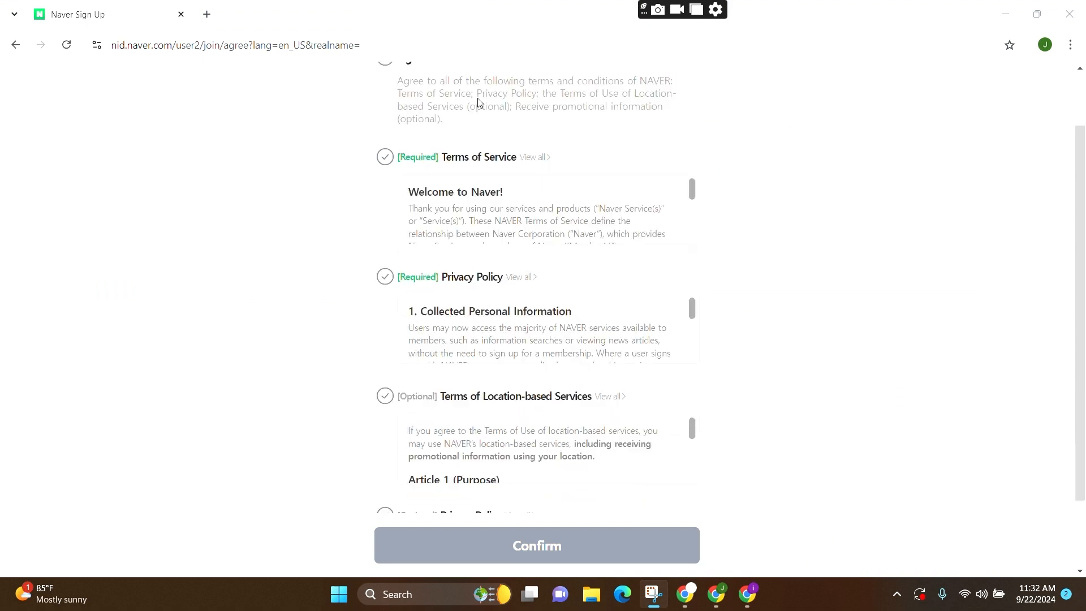
scroll(up, 3)
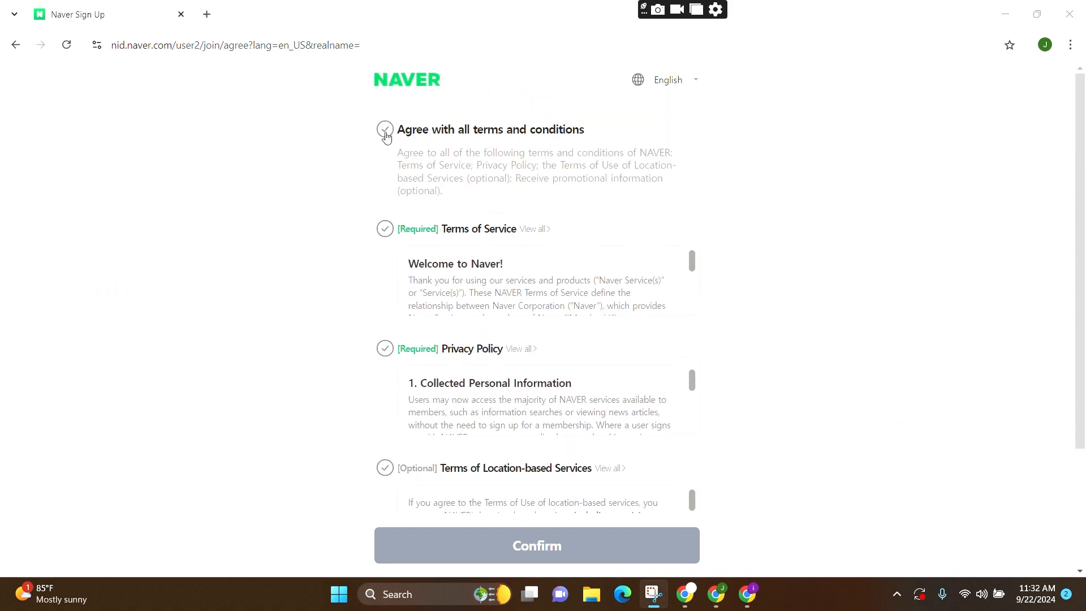
click(386, 129)
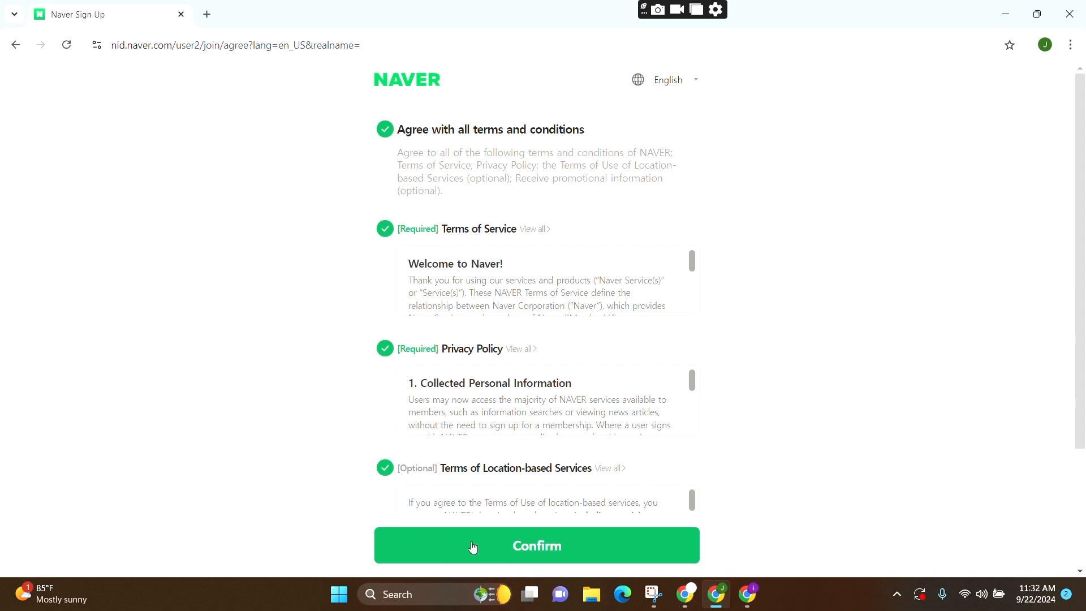
Confirm the agreed terms to continue to the sign-up form
click(536, 545)
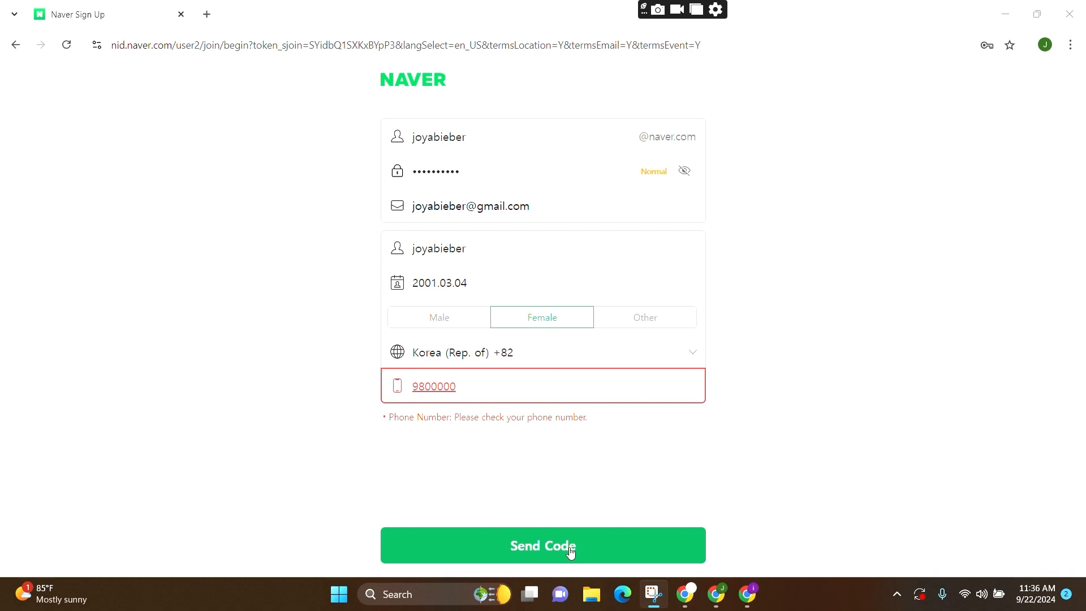
mouse_move(555, 454)
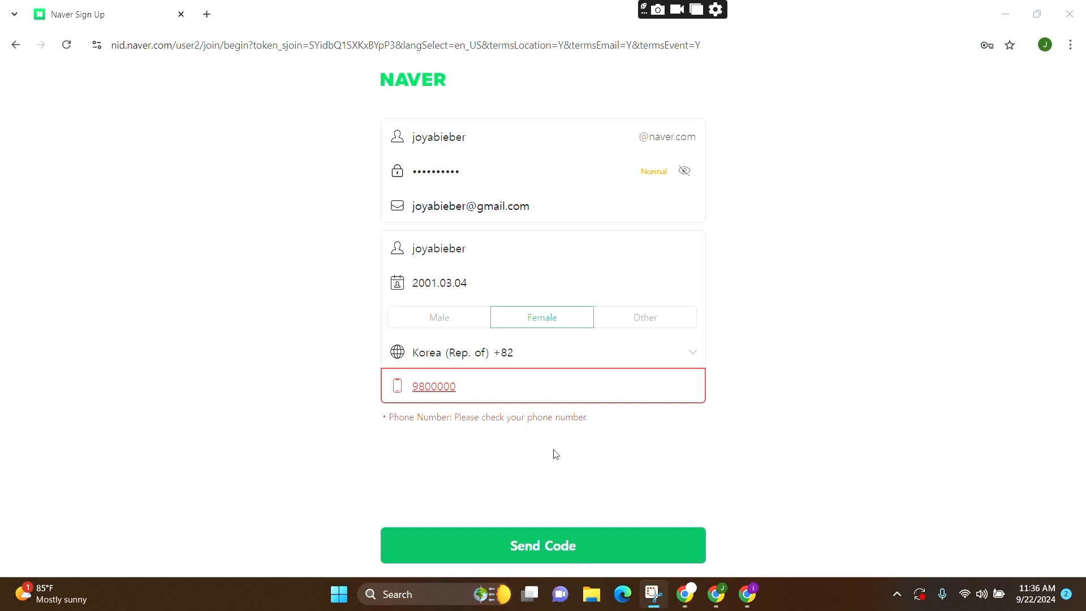
mouse_move(565, 454)
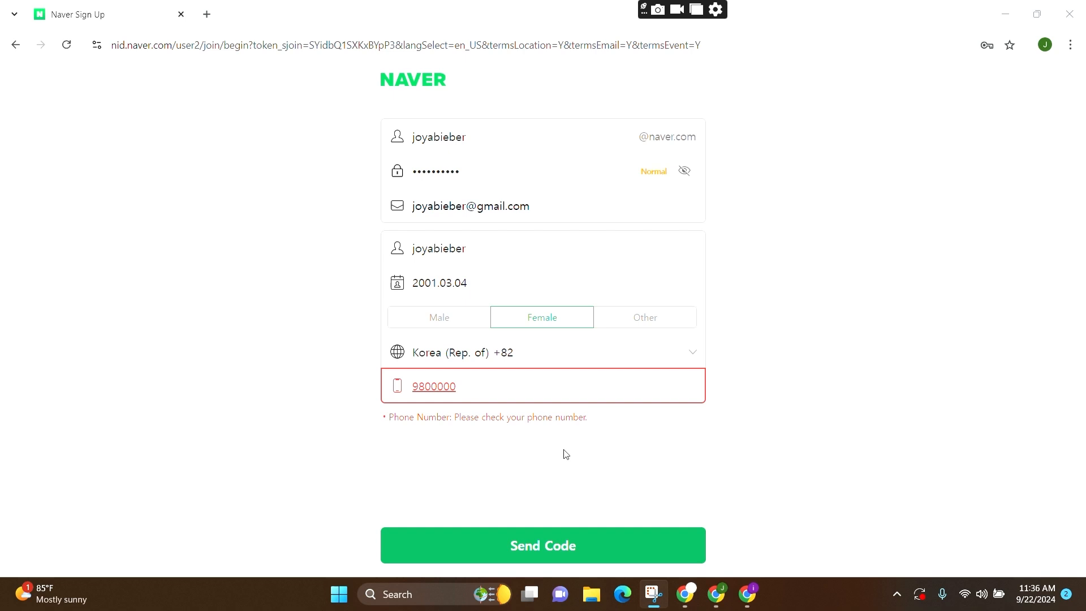
mouse_move(452, 24)
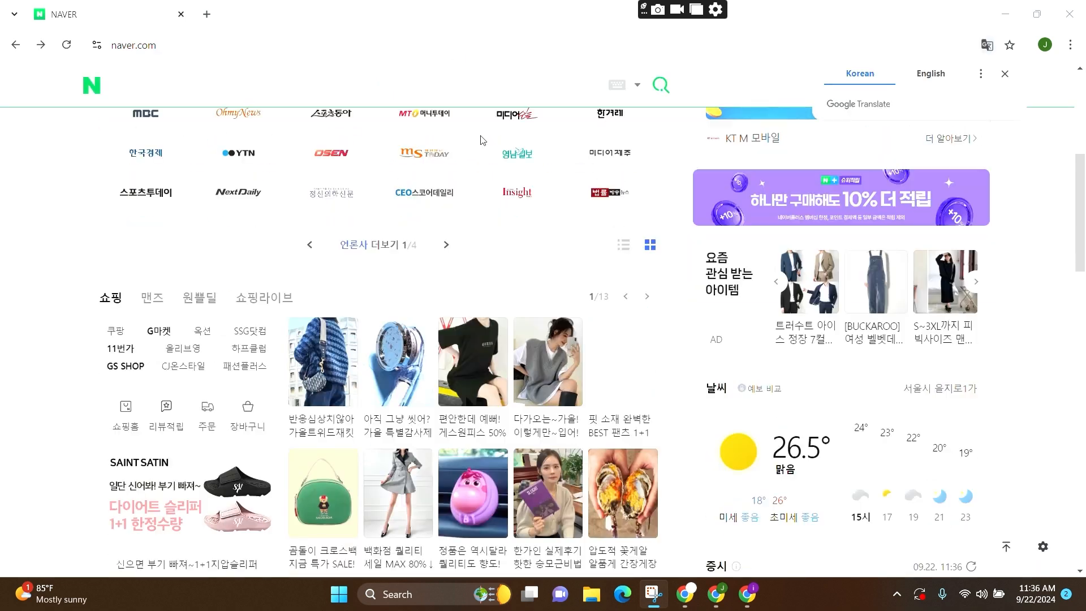
scroll(down, 3)
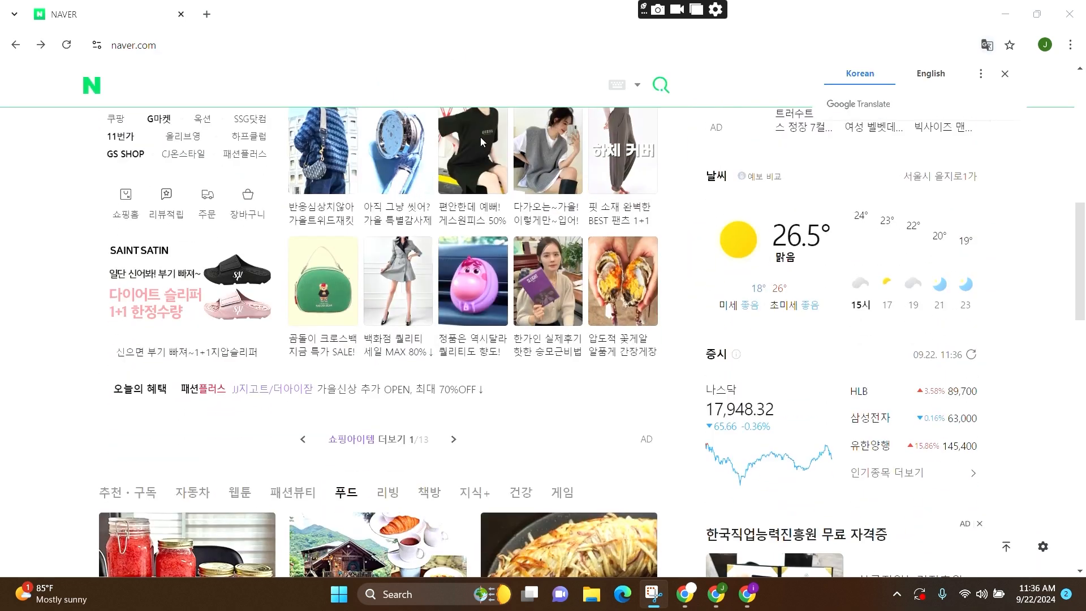
scroll(down, 3)
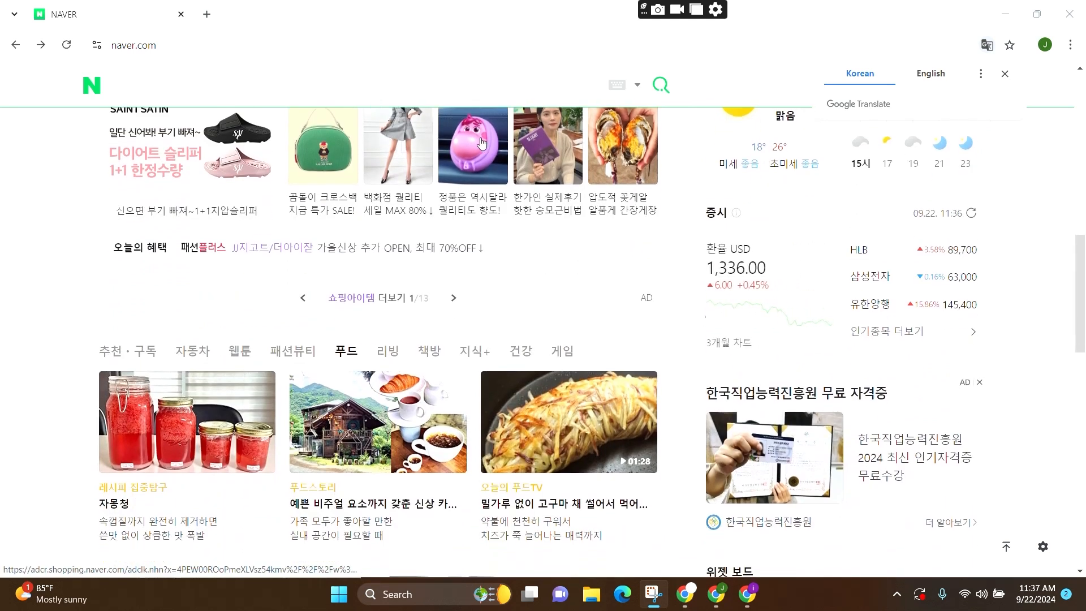
scroll(down, 3)
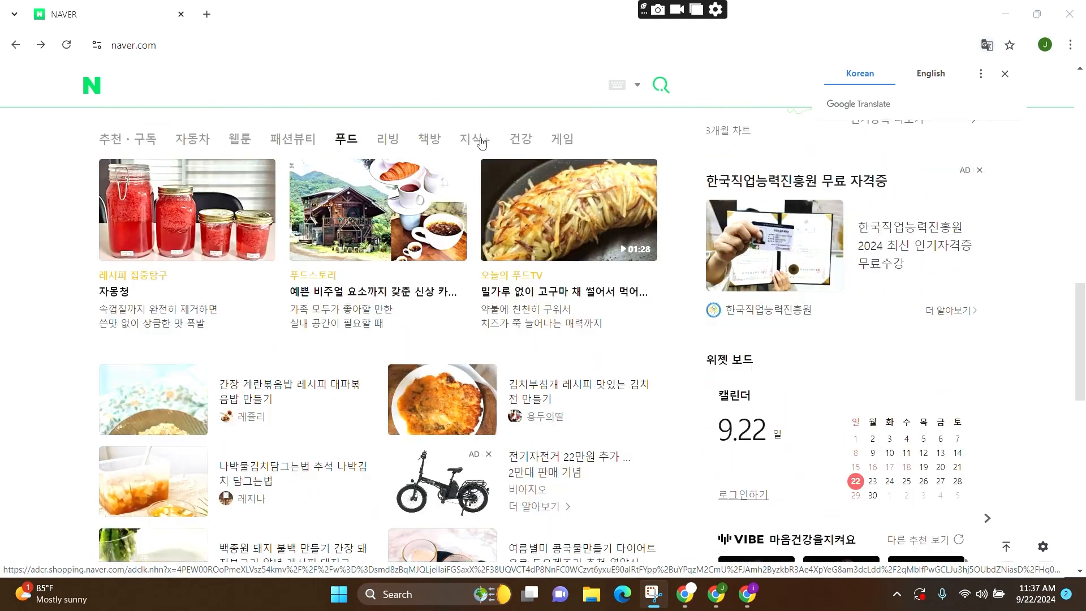
scroll(down, 3)
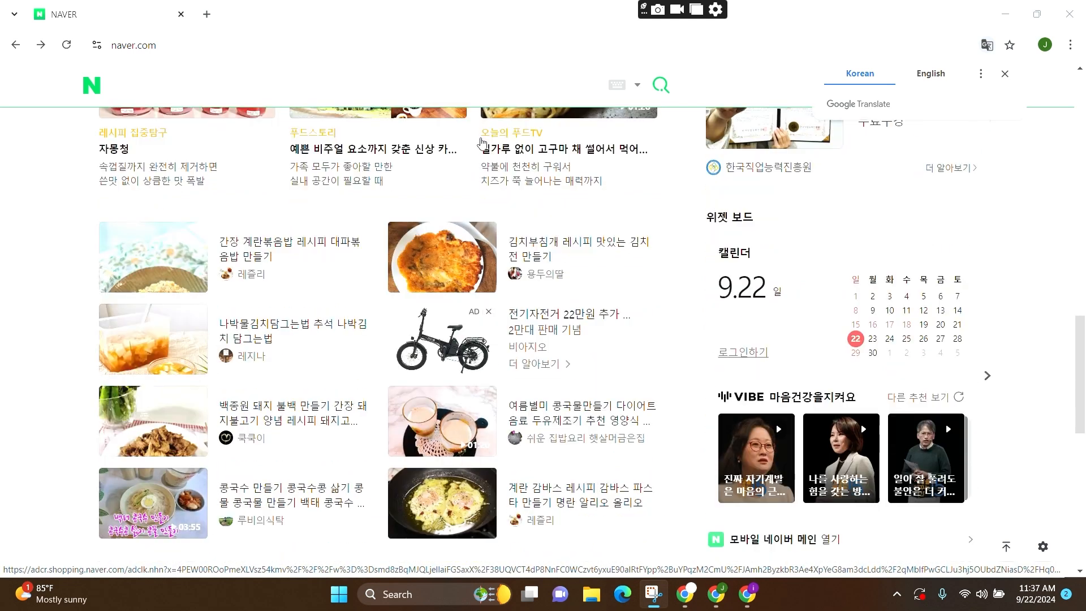
scroll(down, 3)
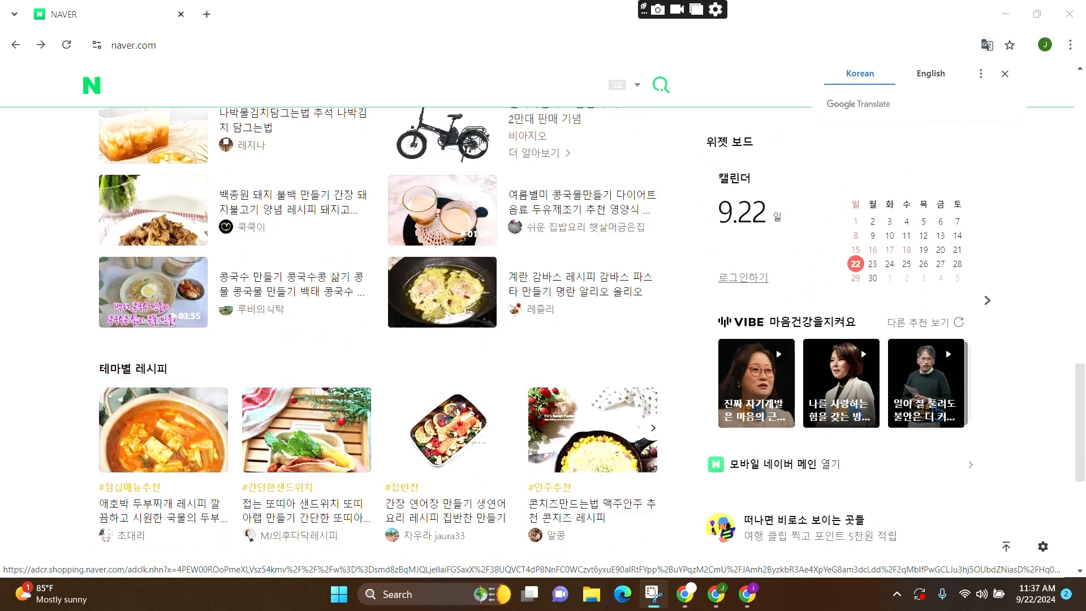
scroll(down, 3)
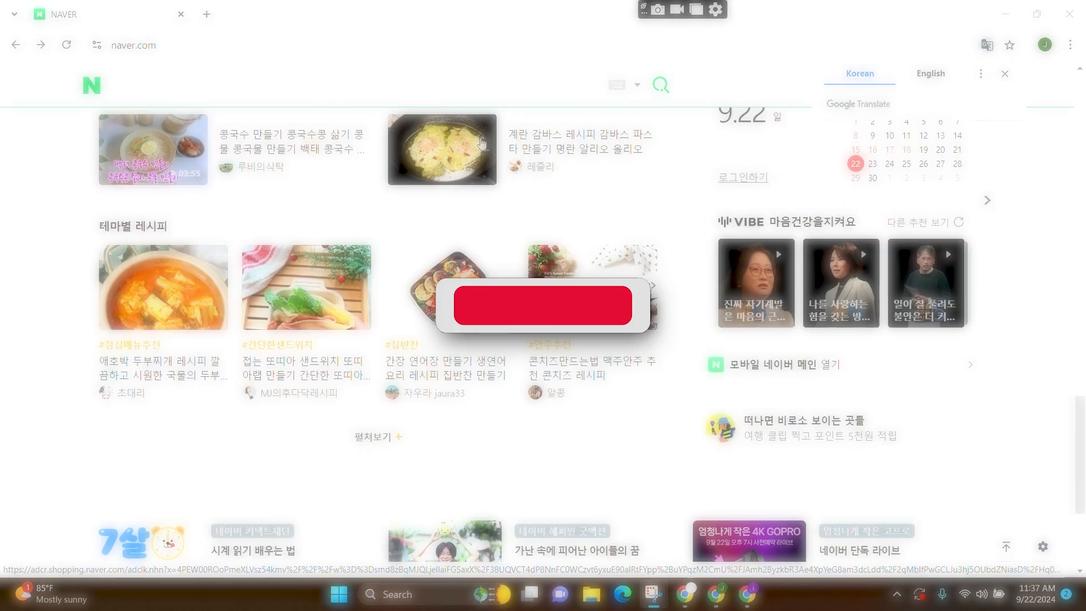